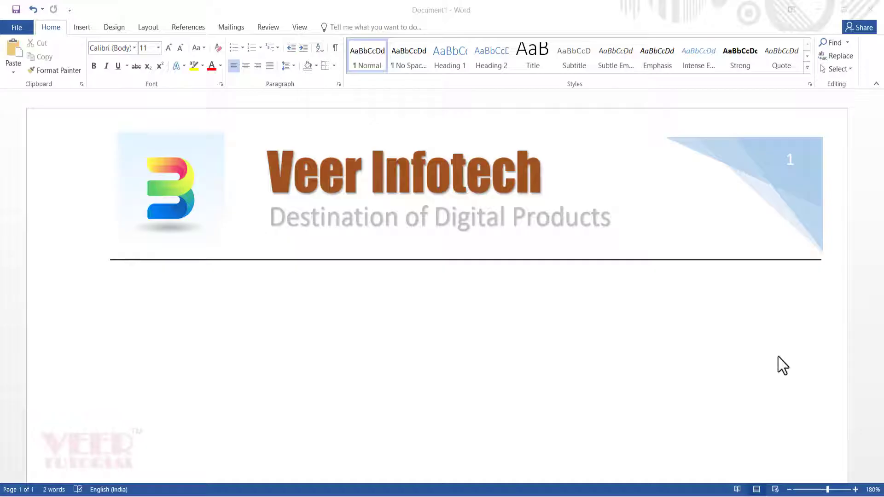
mouse_move(708, 317)
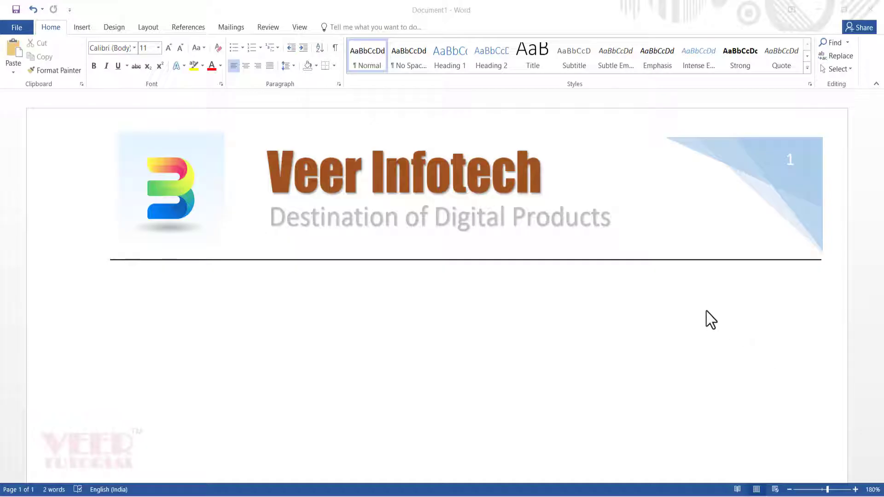
mouse_move(173, 167)
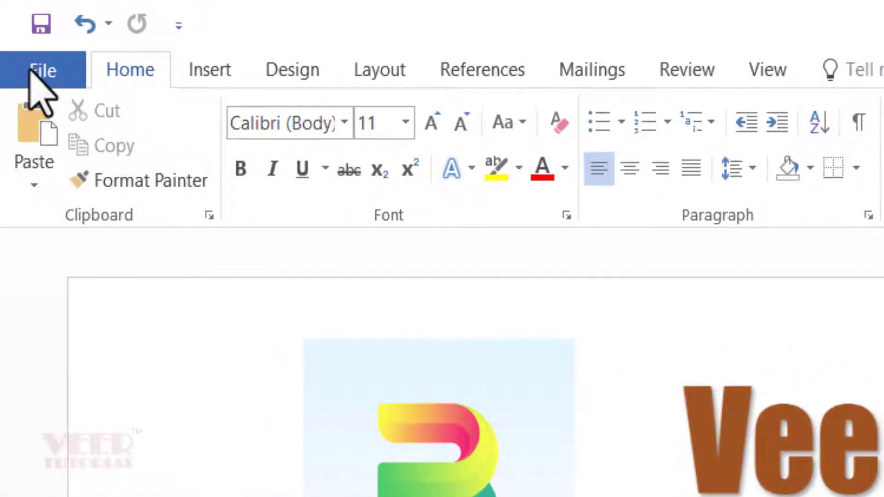
Create a new blank document and apply the Facet (Odd Page) built-in header
click(42, 70)
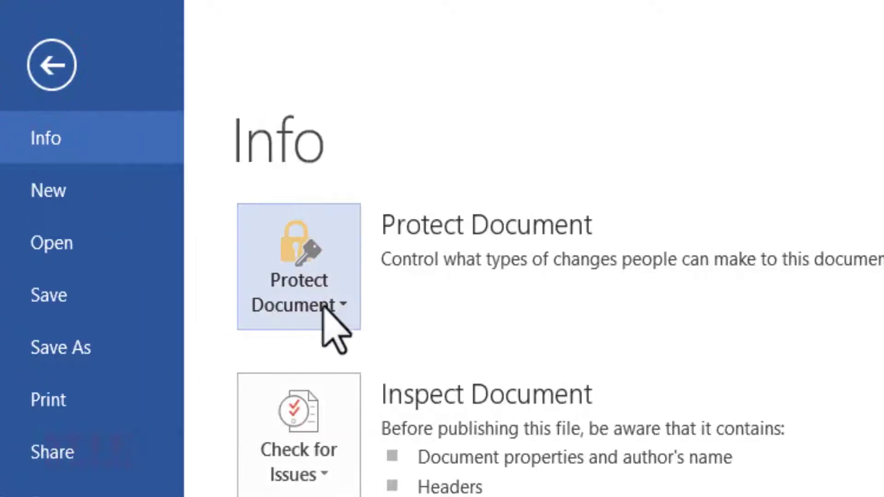
click(48, 190)
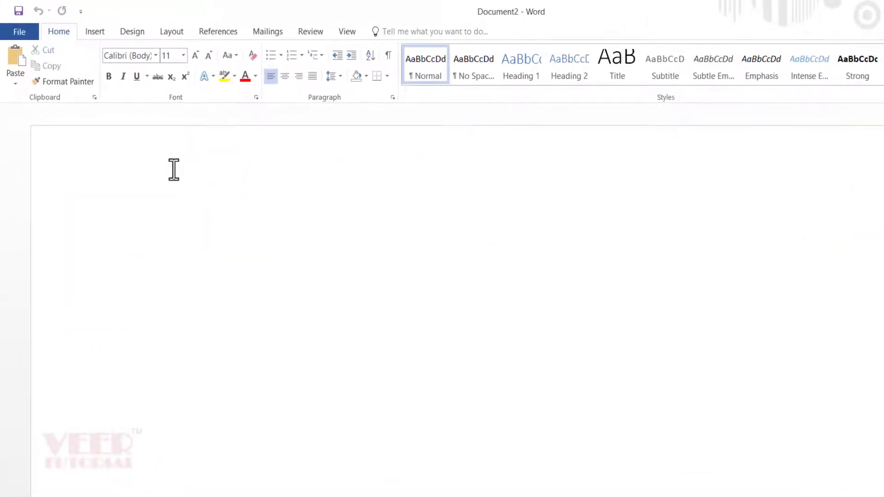
click(94, 32)
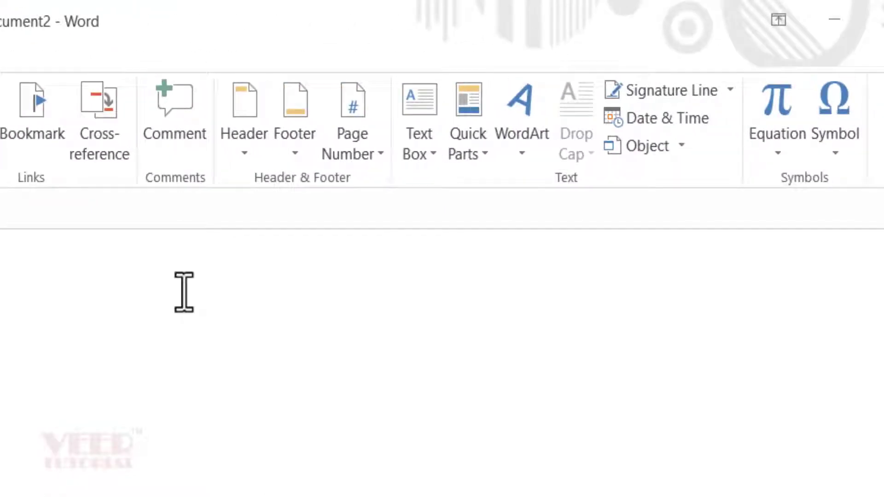
click(513, 21)
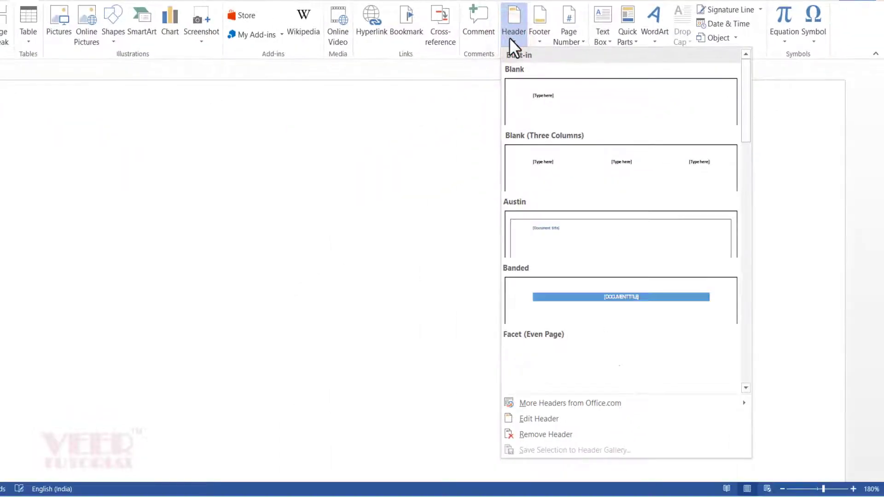
scroll(down, 3)
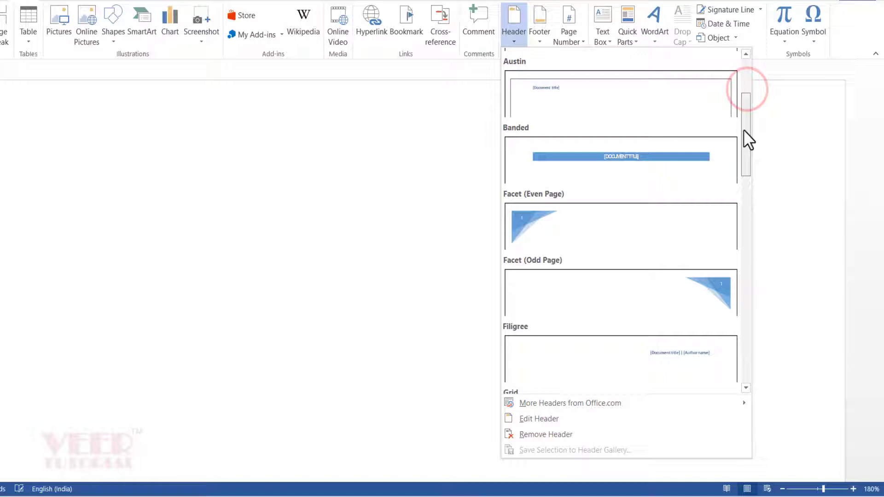
scroll(down, 3)
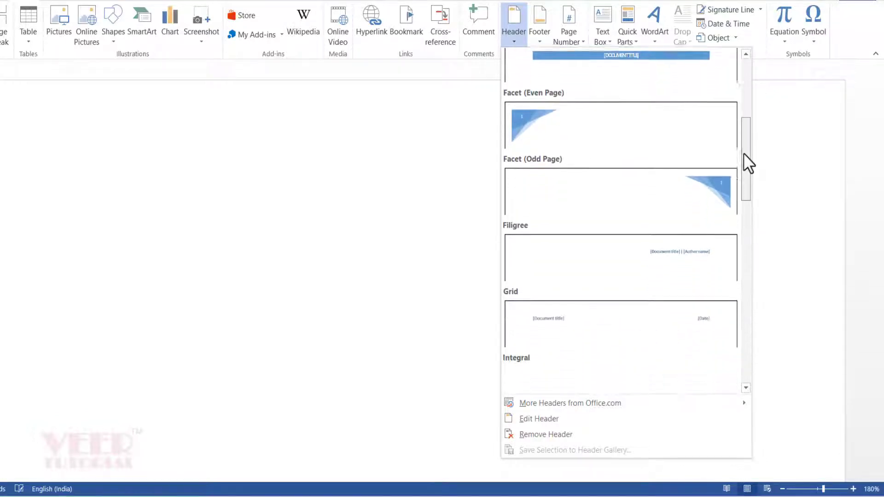
click(619, 191)
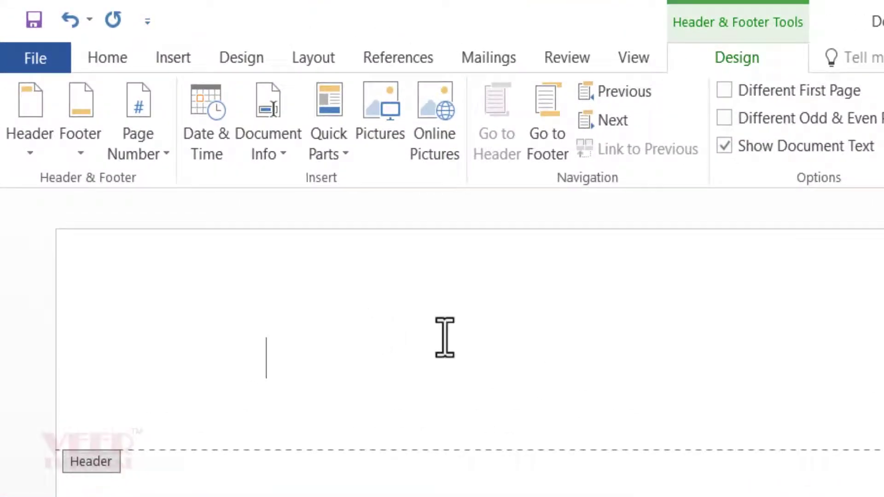
mouse_move(503, 350)
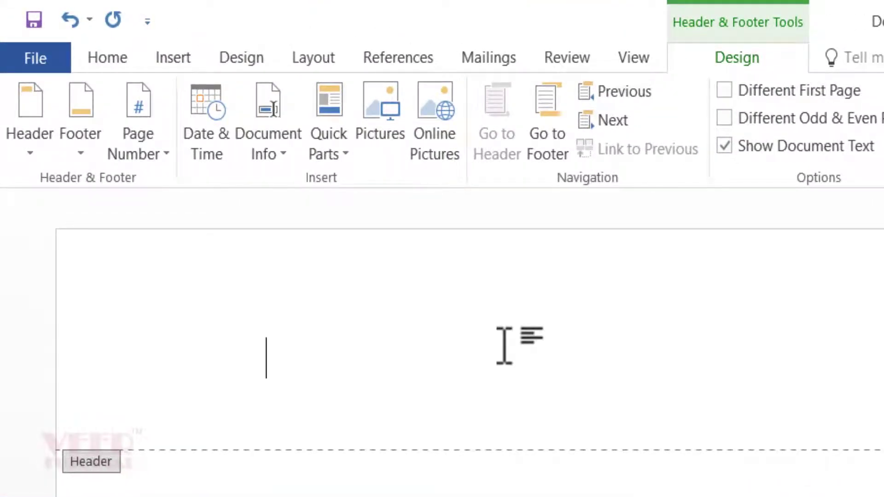
Insert black shadowed WordArt reading 'VEER INFOTECH' and move it to the header's top centre
click(107, 58)
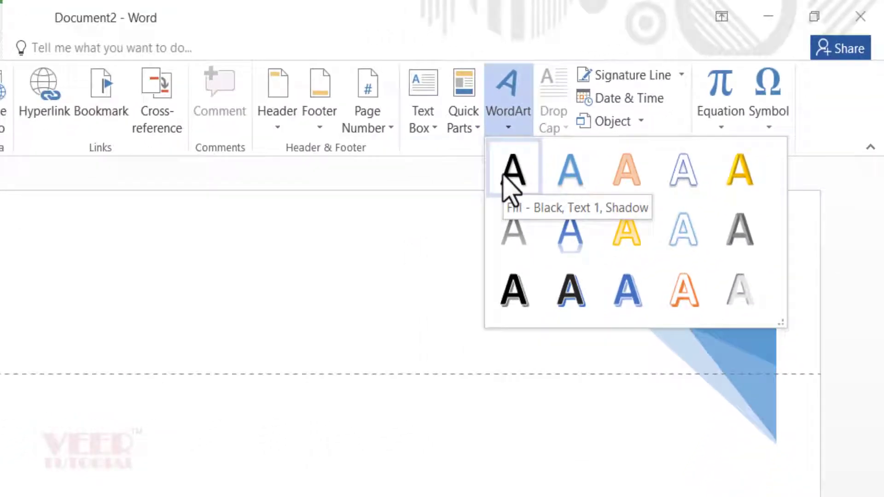
click(513, 169)
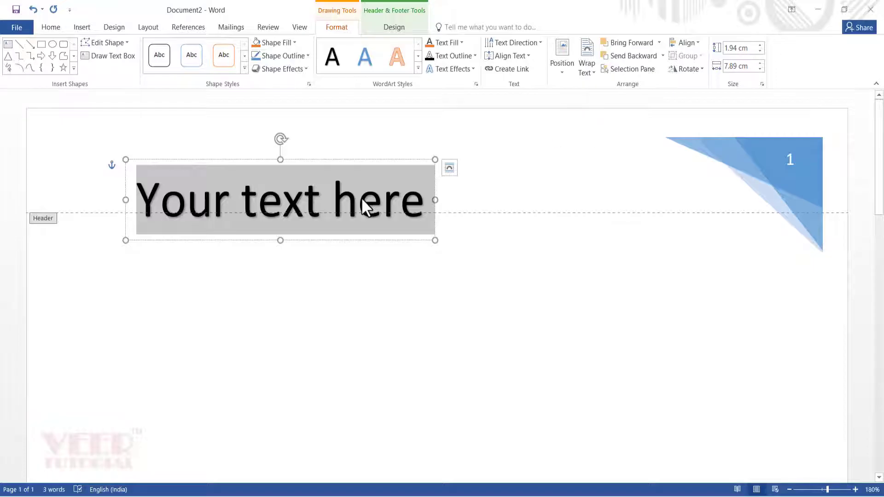
text(VEER INFOTECH)
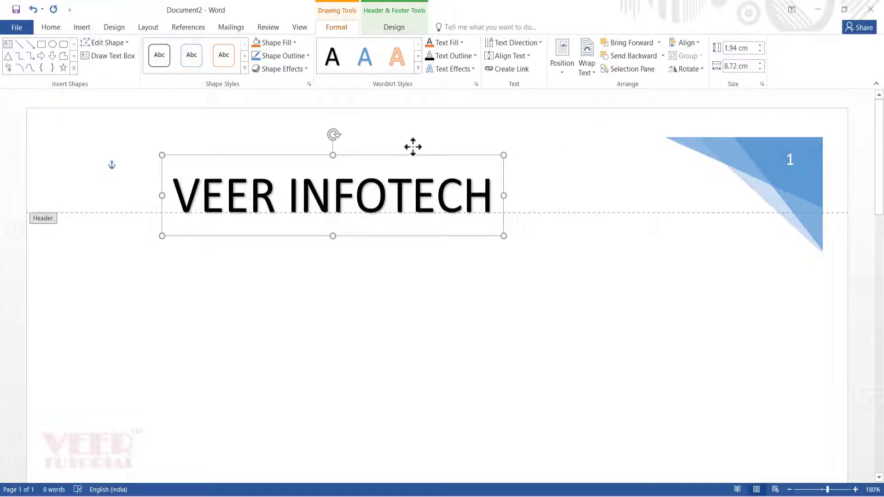
drag(413, 146, 463, 116)
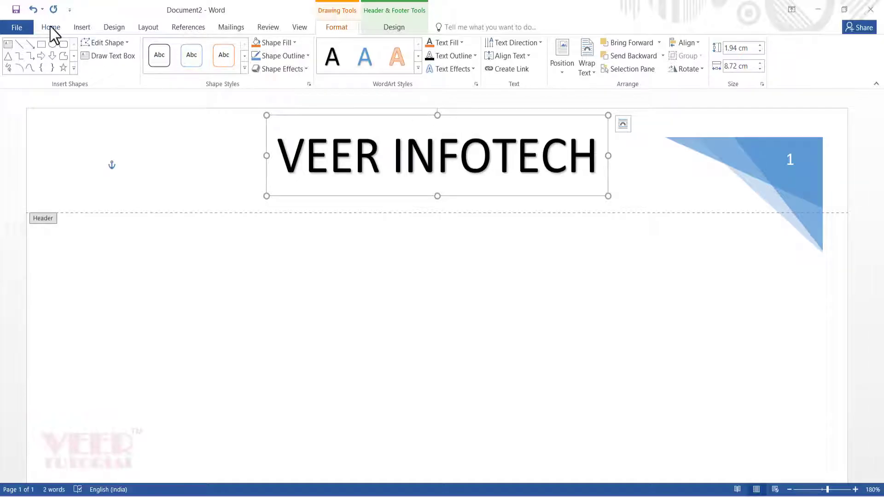
Format the 'VEER INFOTECH' WordArt in the Impact font at 26 pt
click(50, 26)
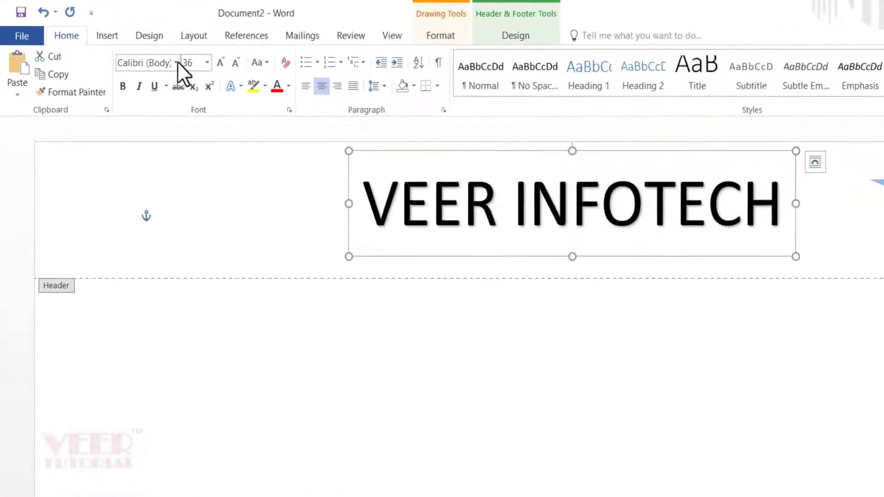
click(181, 64)
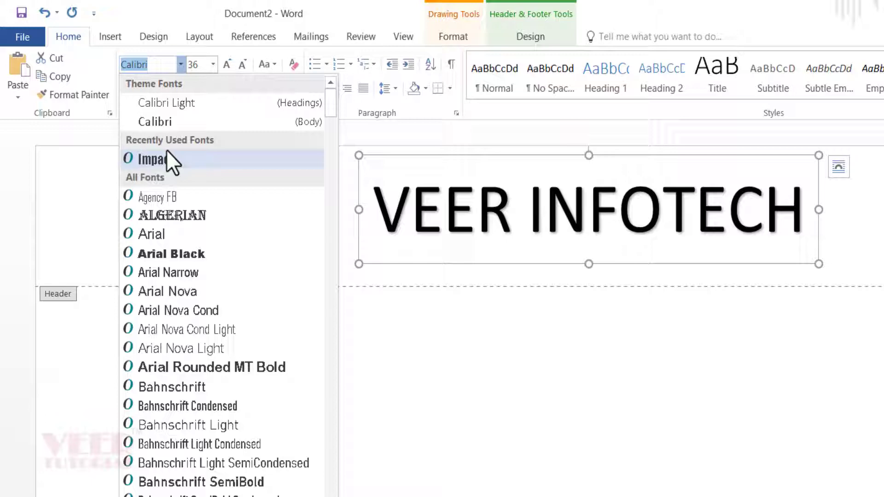
click(156, 159)
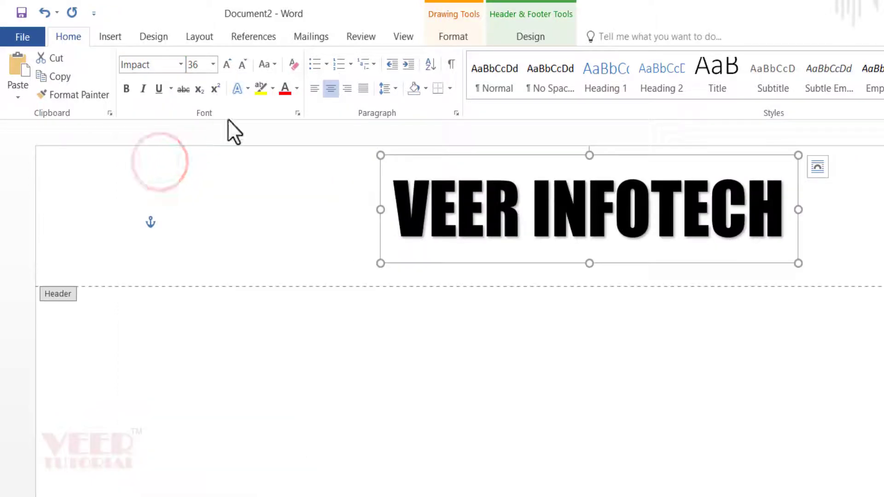
click(238, 65)
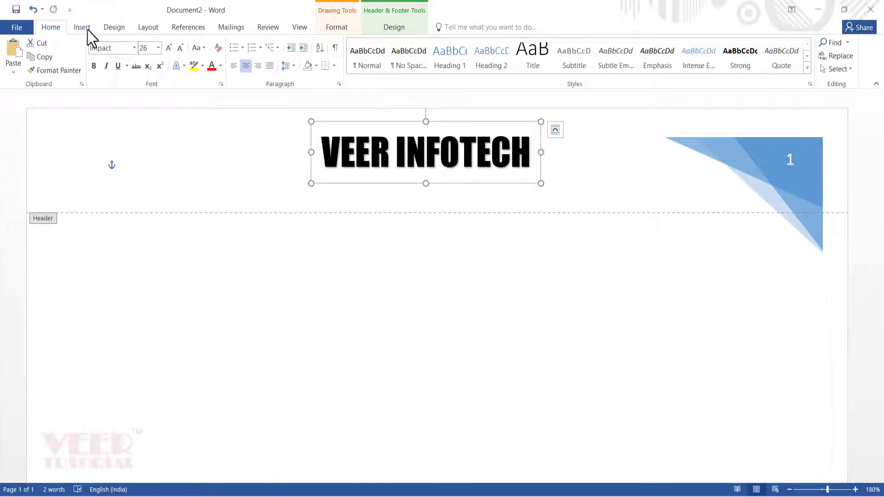
Add a second WordArt 'Final Destination for Digital Marketing' and reduce it to 20 pt
click(82, 28)
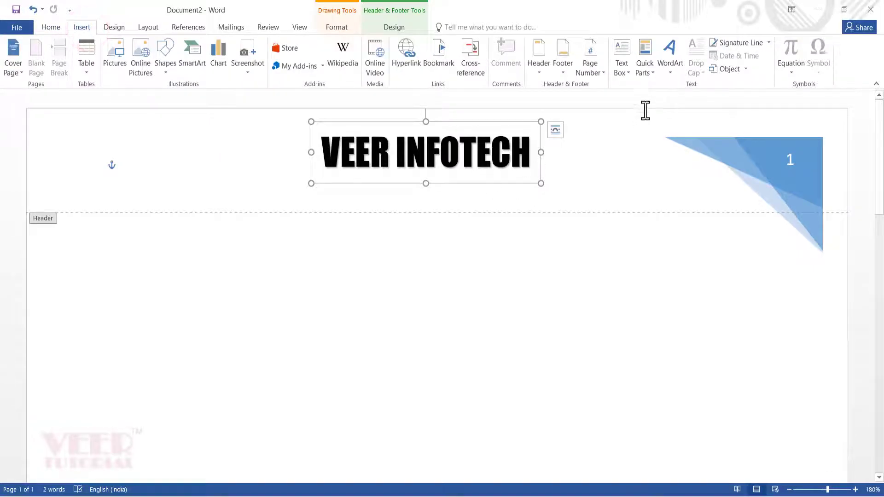
click(669, 51)
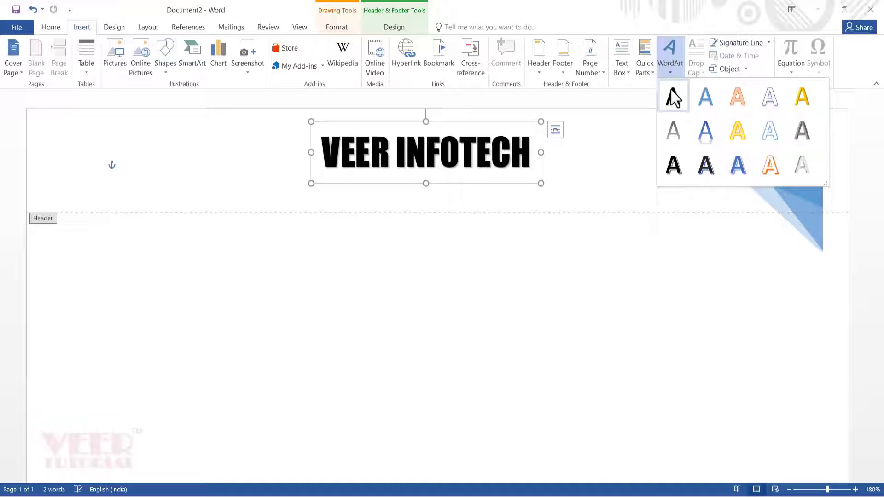
click(672, 95)
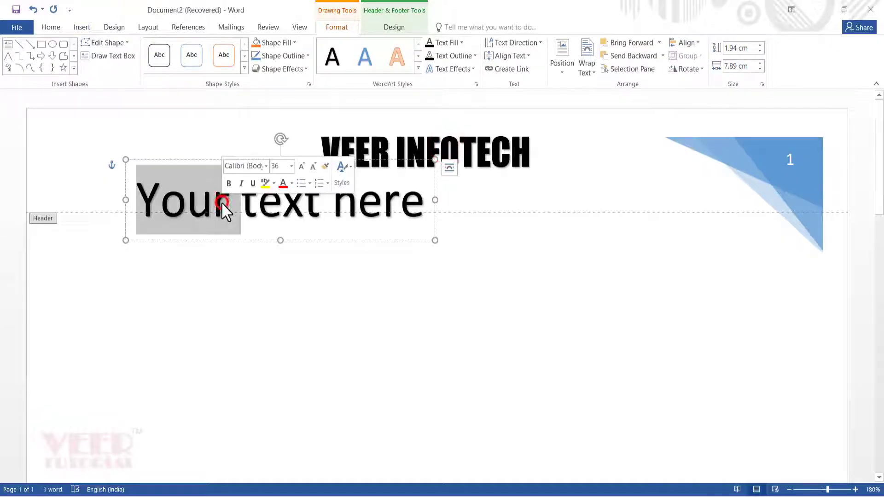
text(Final Destination for Digital Marketing)
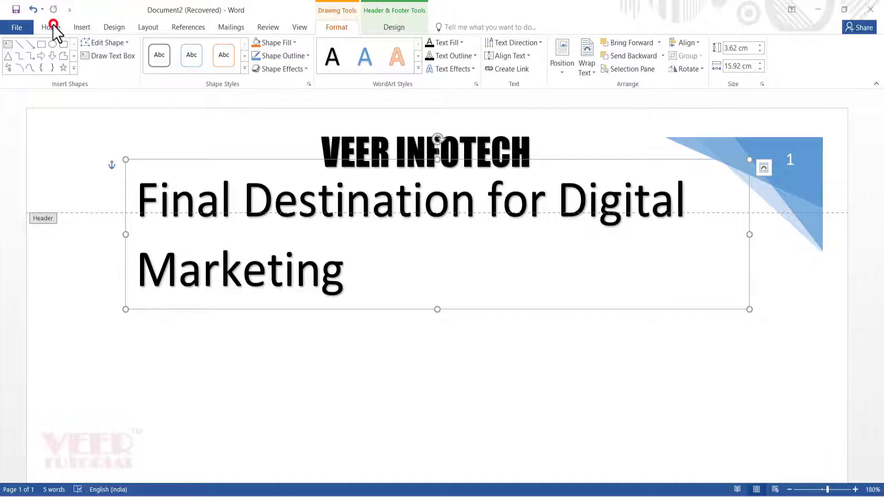
click(51, 27)
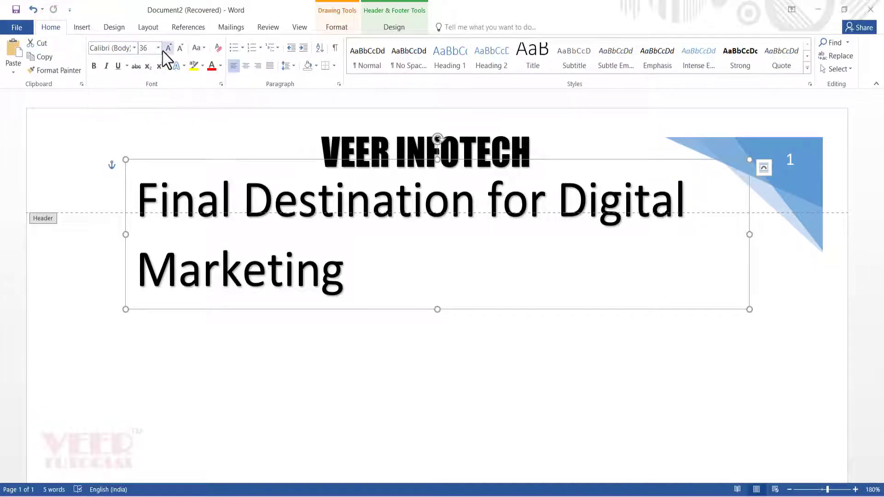
click(157, 48)
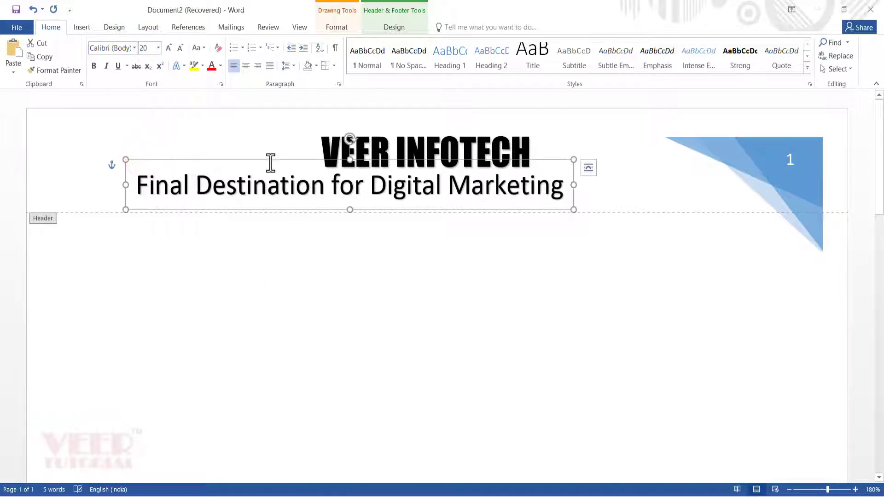
Centre the tagline under the company name and colour 'VEER INFOTECH' orange
drag(349, 185, 454, 193)
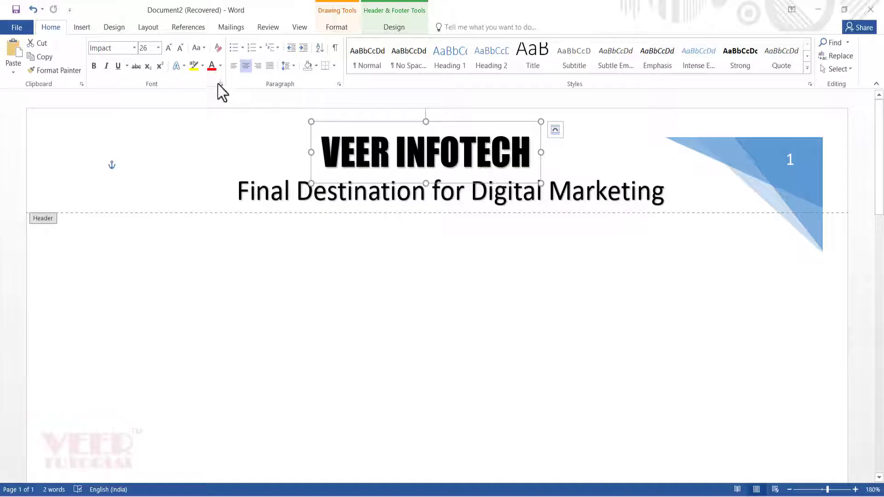
click(220, 66)
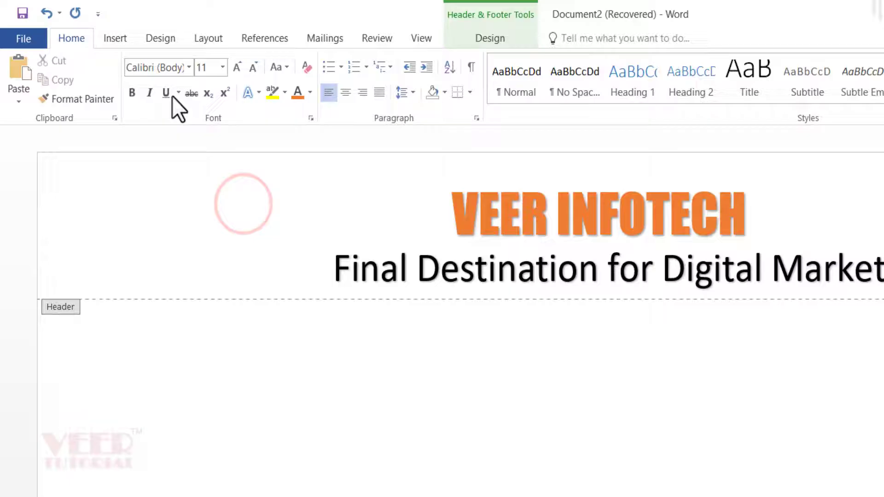
click(115, 39)
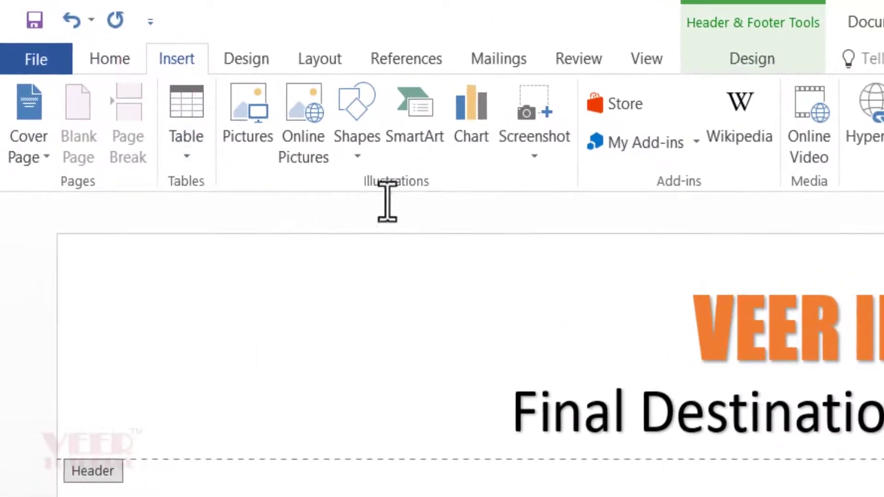
click(357, 106)
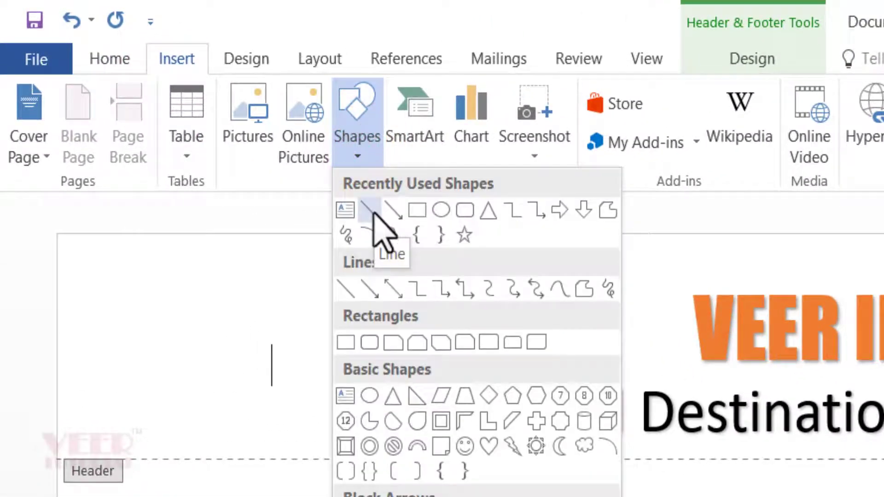
Draw a straight horizontal line across the page beneath the tagline
click(371, 212)
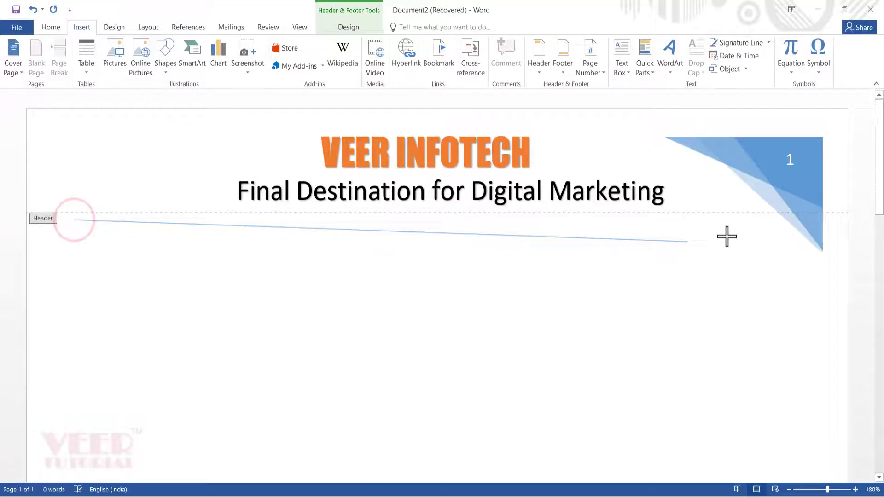
drag(74, 220, 775, 220)
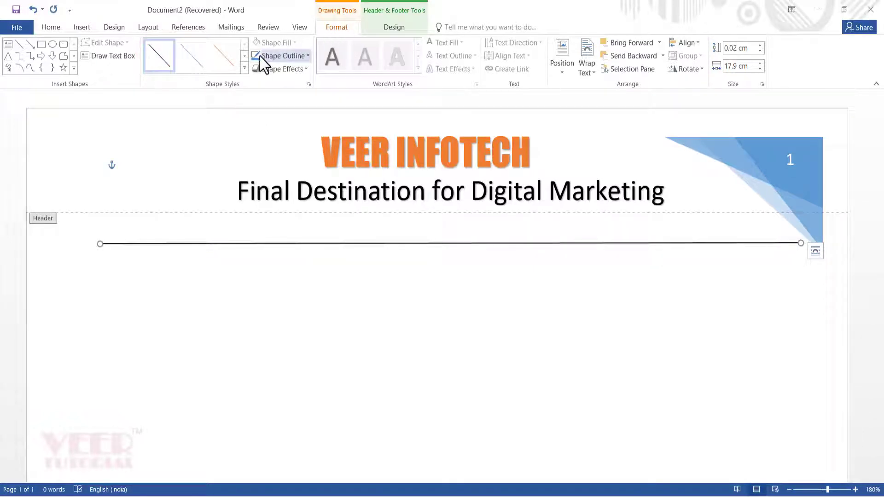
Apply the Moderate Line - Dark 1 shape style to the divider line
click(244, 62)
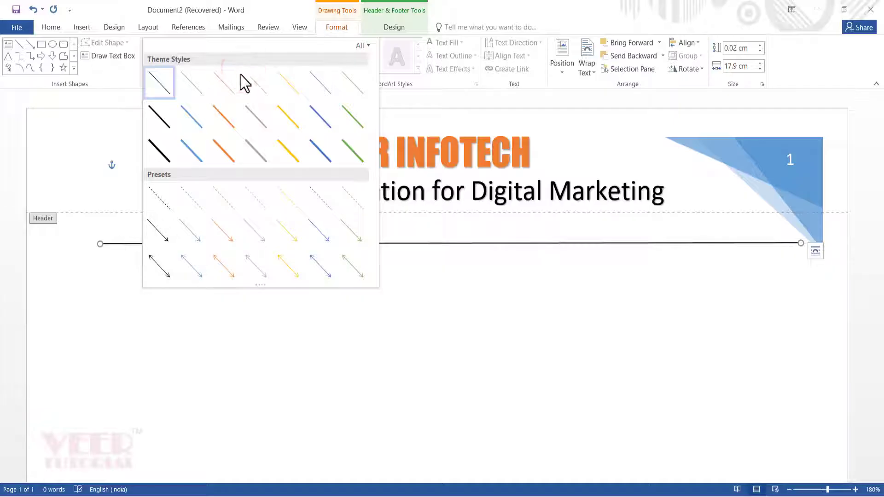
mouse_move(159, 117)
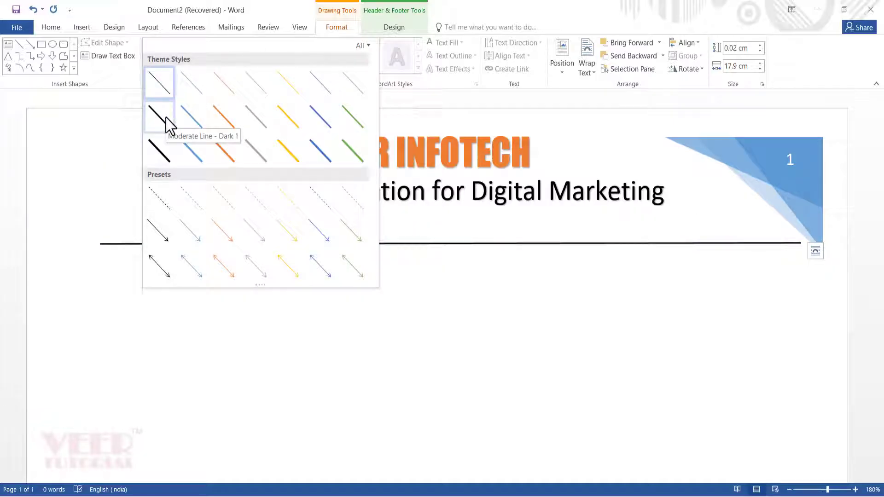
click(159, 115)
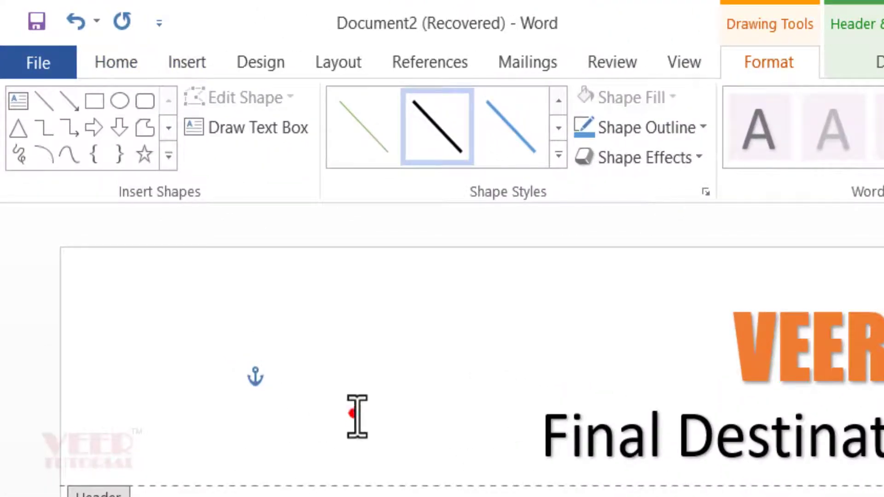
click(187, 62)
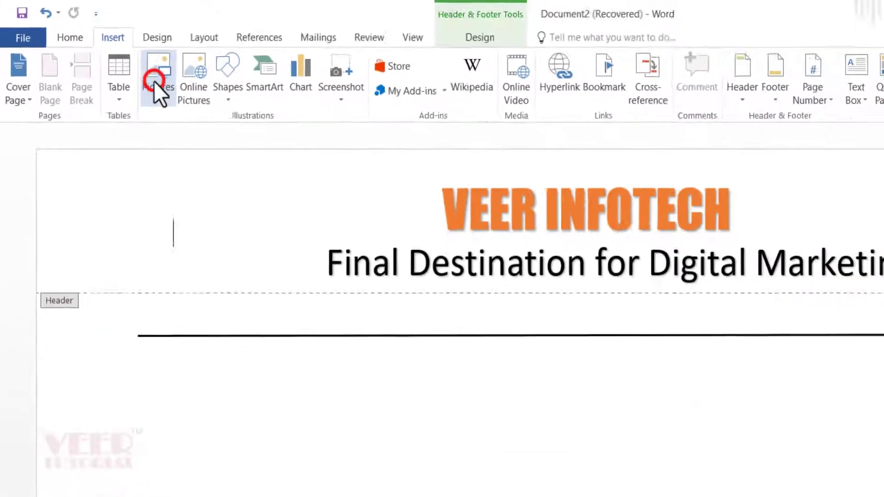
Insert the colourful B logo picture from the Pictures\logo folder
click(156, 72)
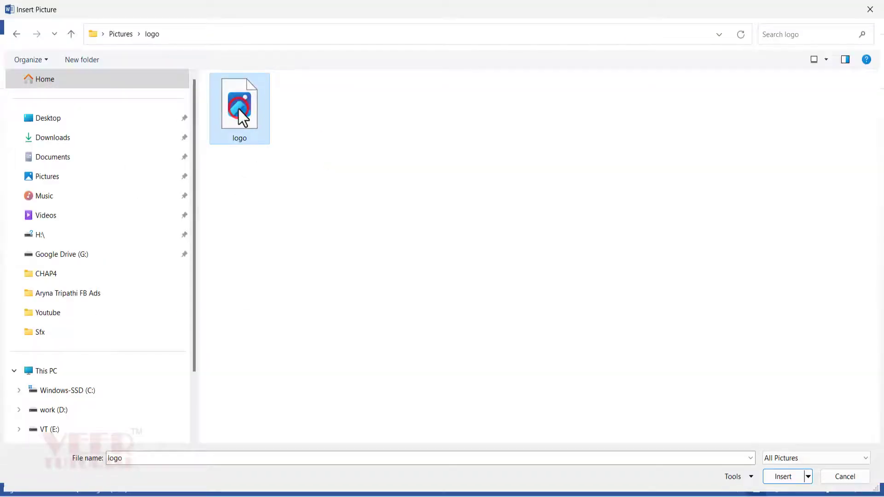
click(783, 476)
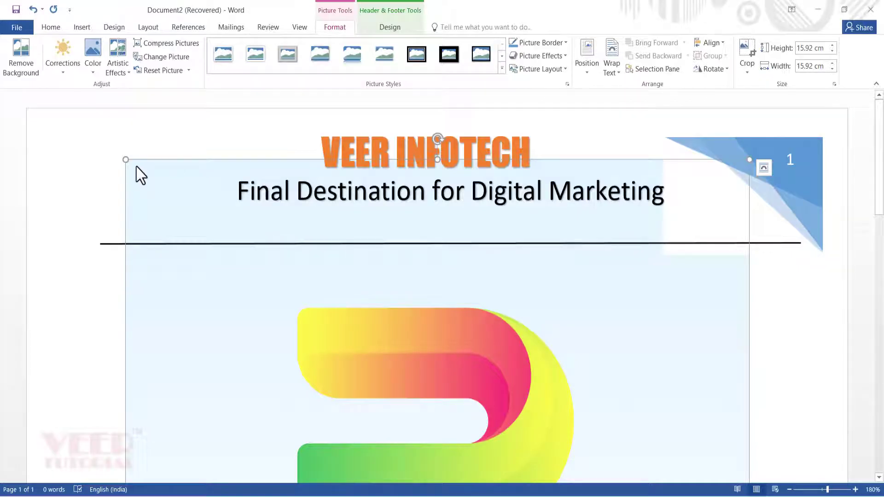
mouse_move(125, 159)
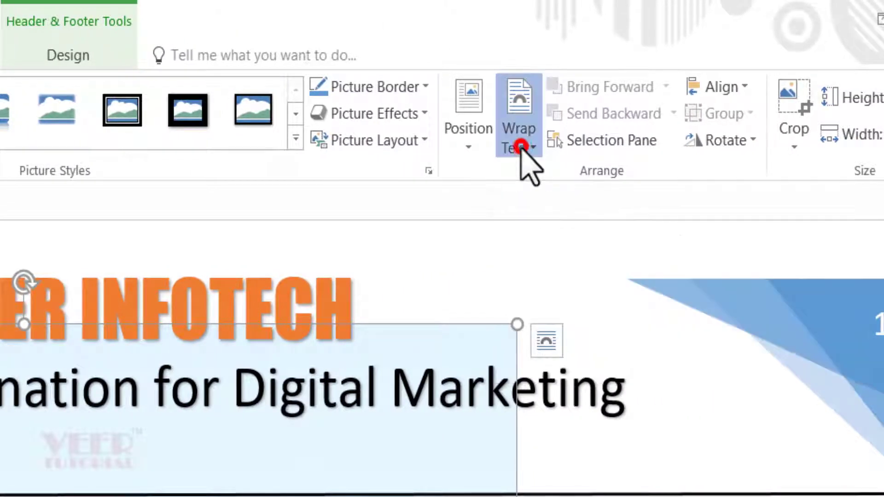
Set the logo to In Front of Text, shrink it and place it top-left
click(518, 138)
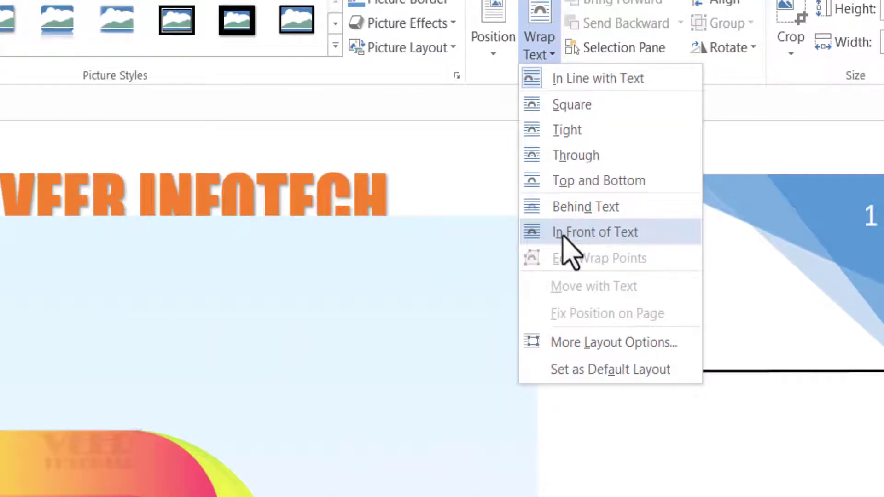
click(595, 232)
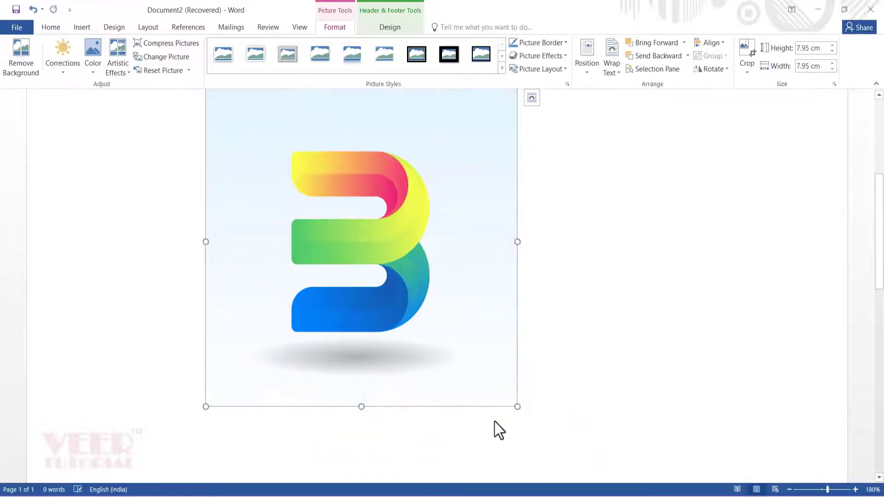
drag(517, 407, 329, 208)
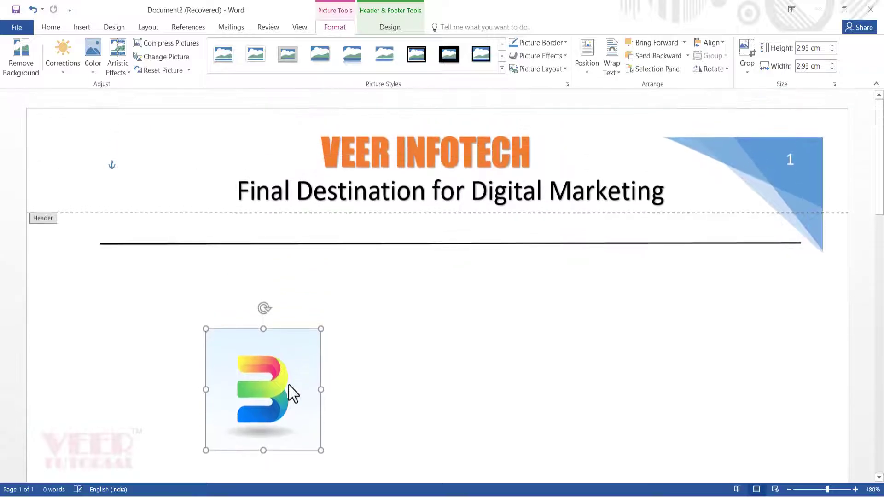
drag(264, 388, 169, 183)
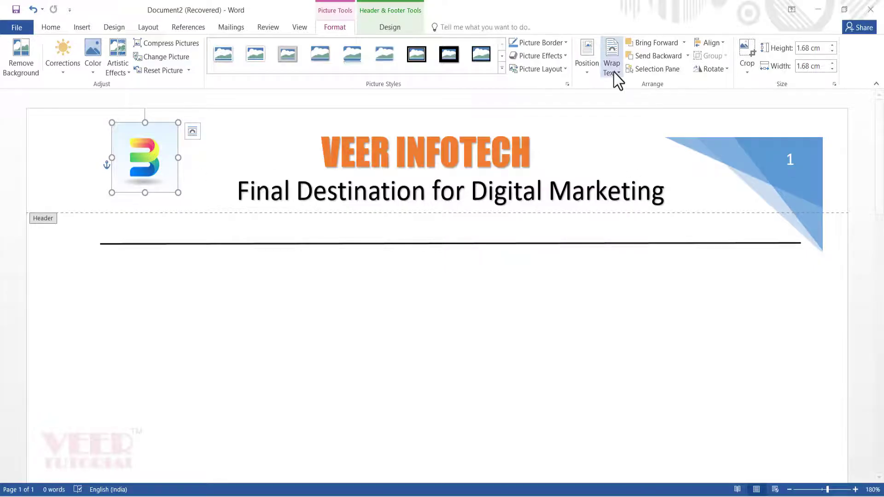
Keep the logo In Front of Text and enlarge it to fill the left side above the line
click(611, 53)
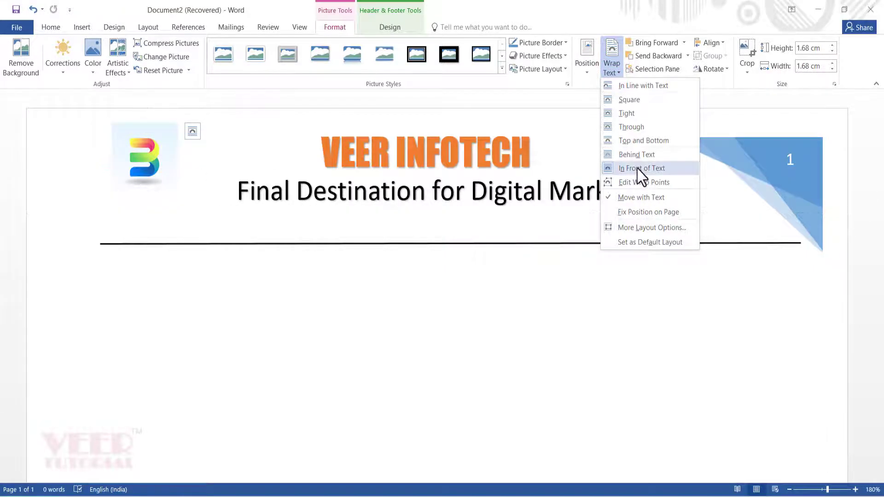
click(642, 168)
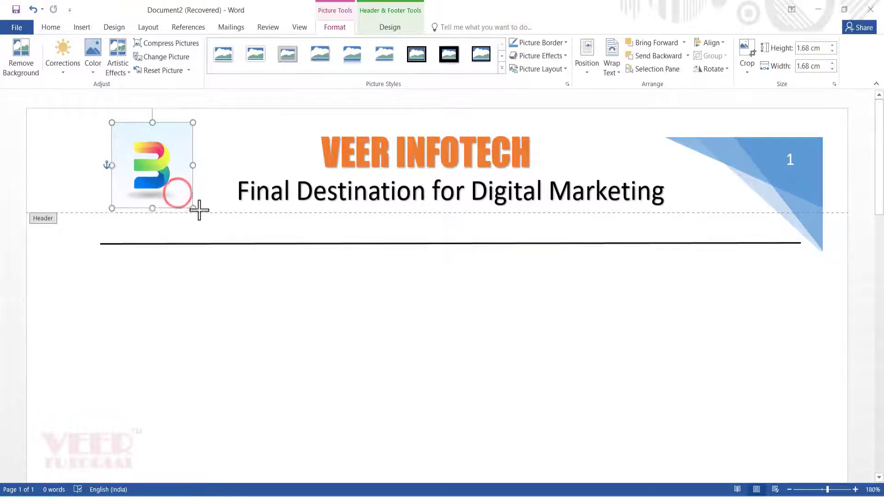
drag(193, 208, 218, 235)
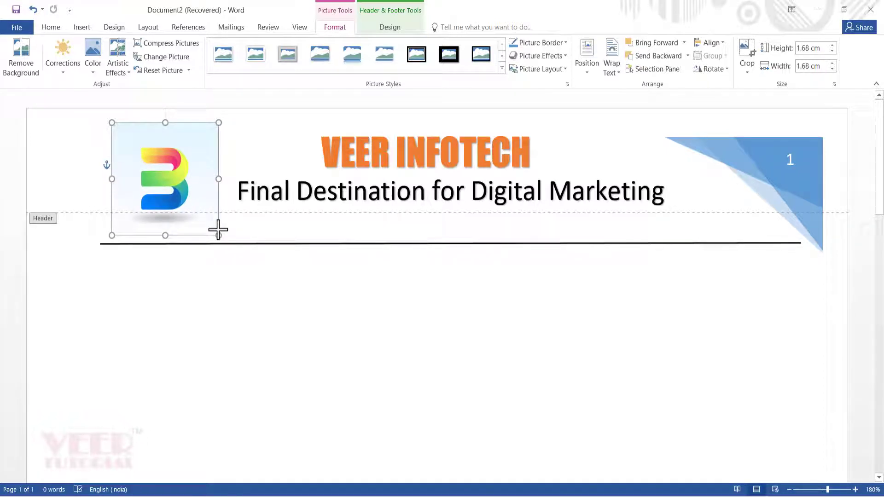
click(410, 244)
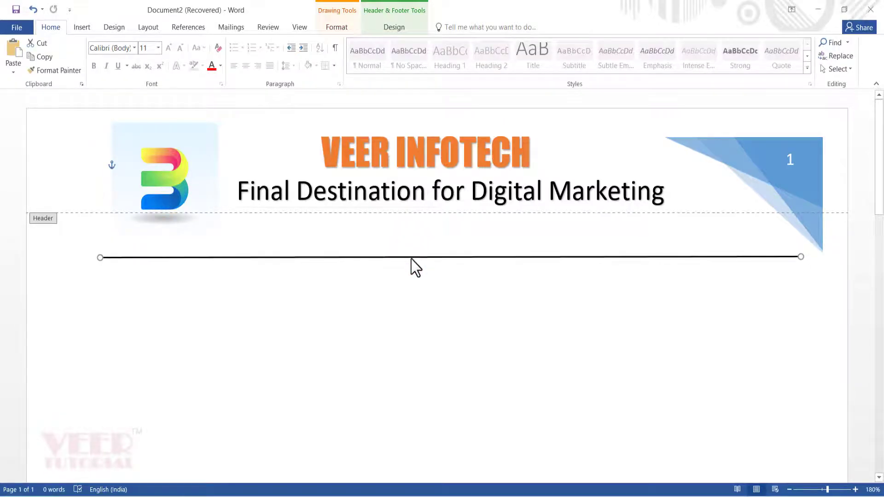
click(165, 179)
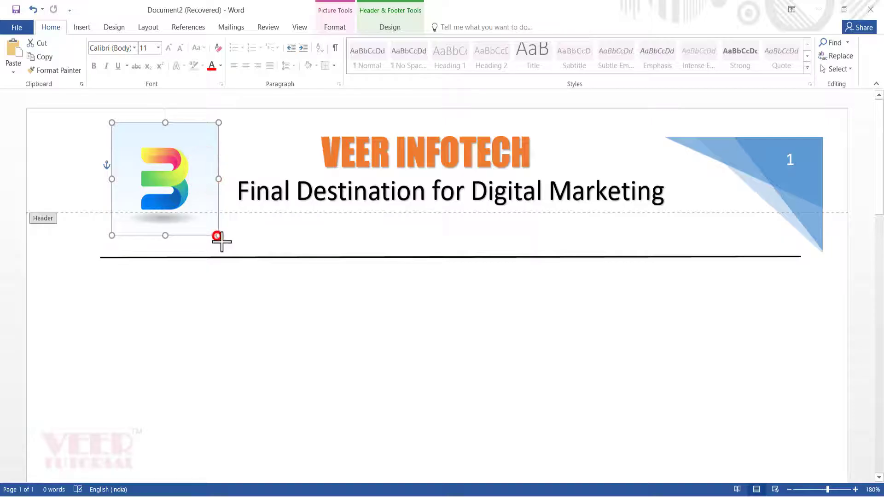
drag(219, 235, 226, 256)
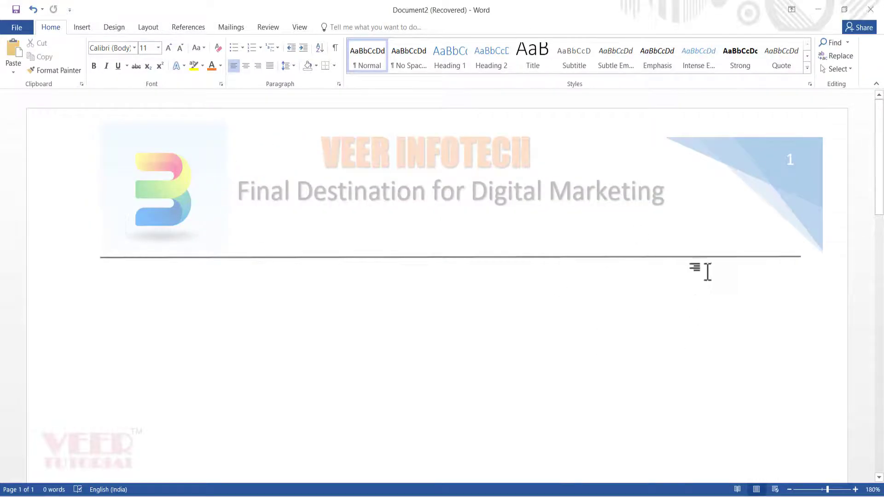
mouse_move(804, 495)
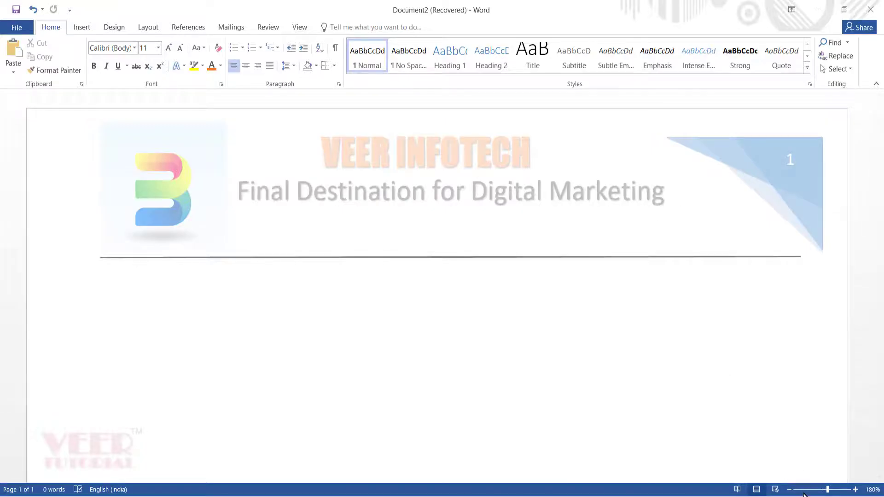
Zoom out to view the whole page and type 'Date' to begin the letter body
click(790, 488)
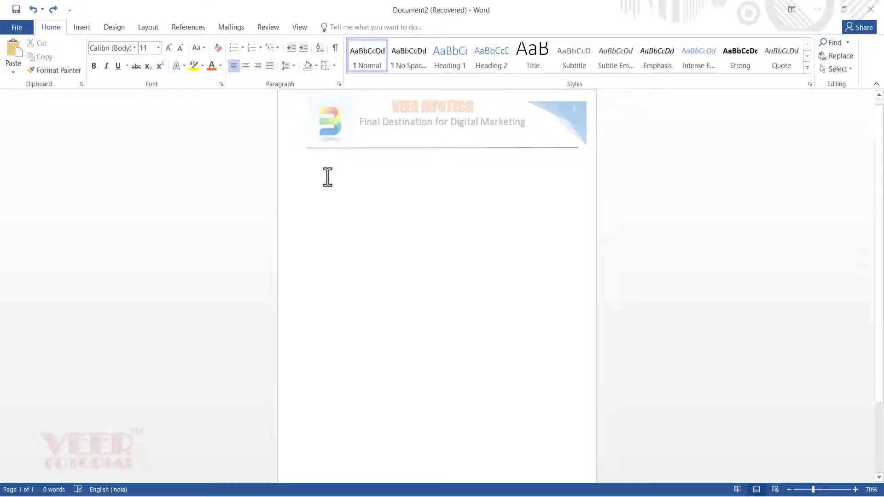
text(da)
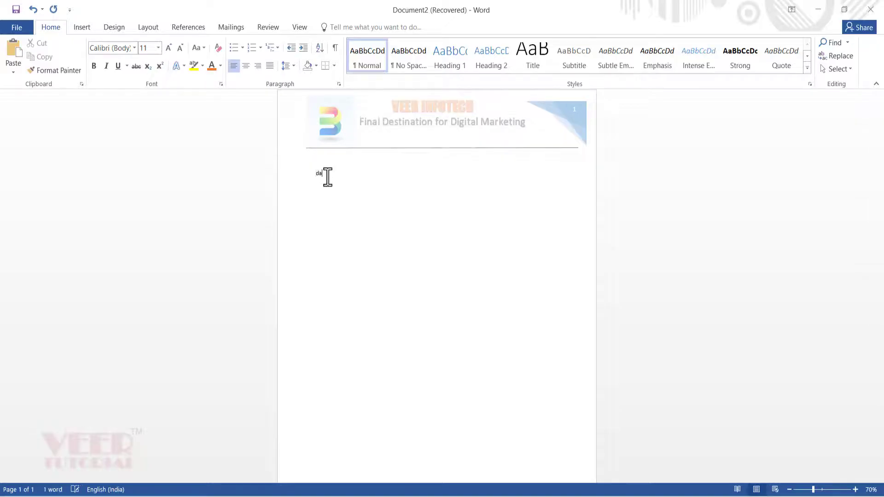
text(Date)
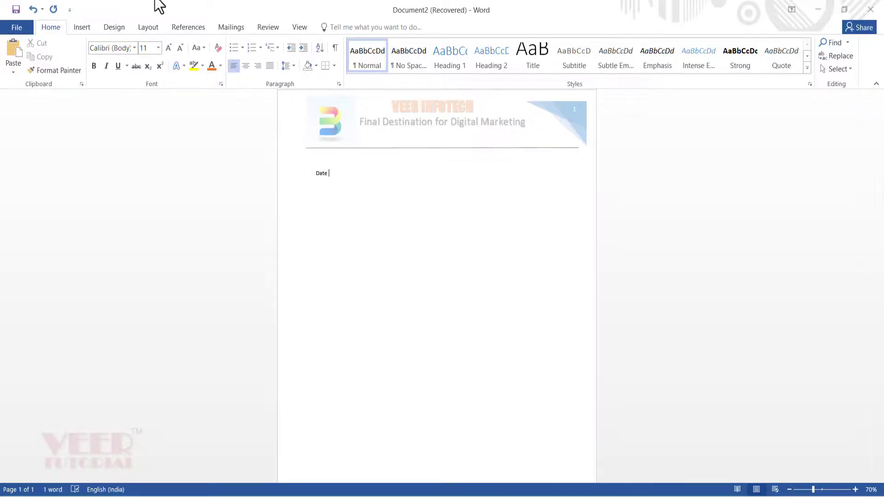
click(81, 27)
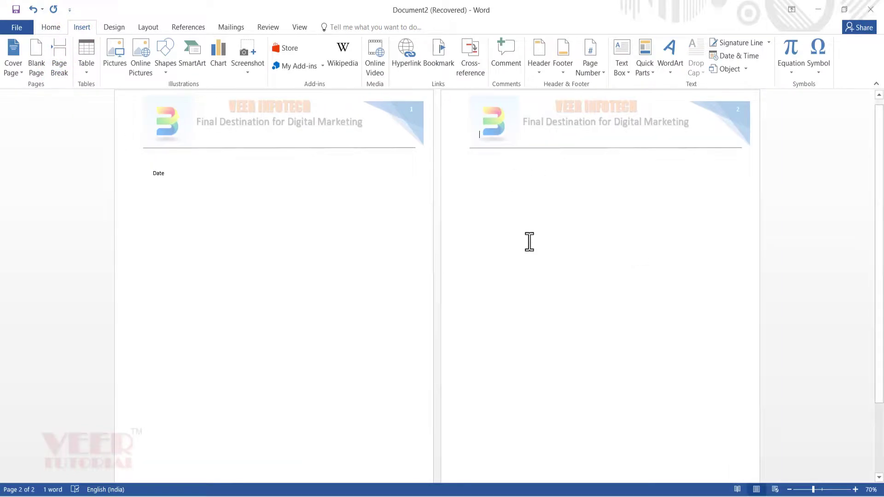
mouse_move(529, 236)
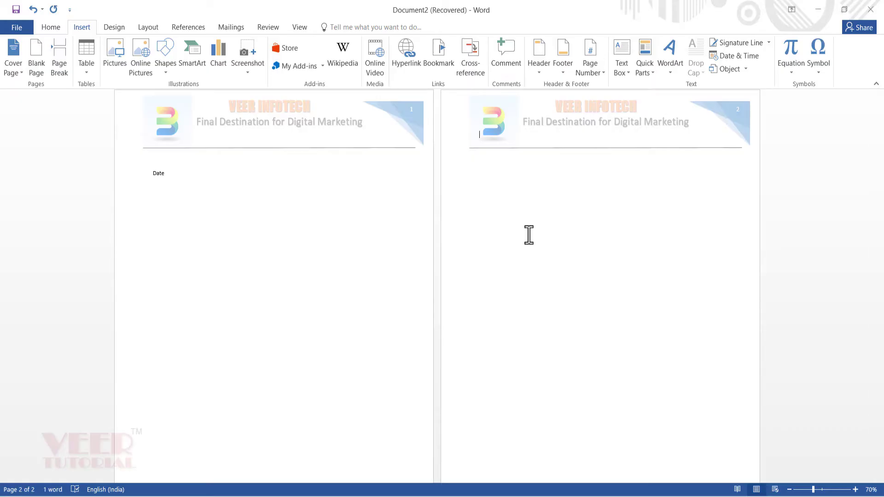
mouse_move(750, 314)
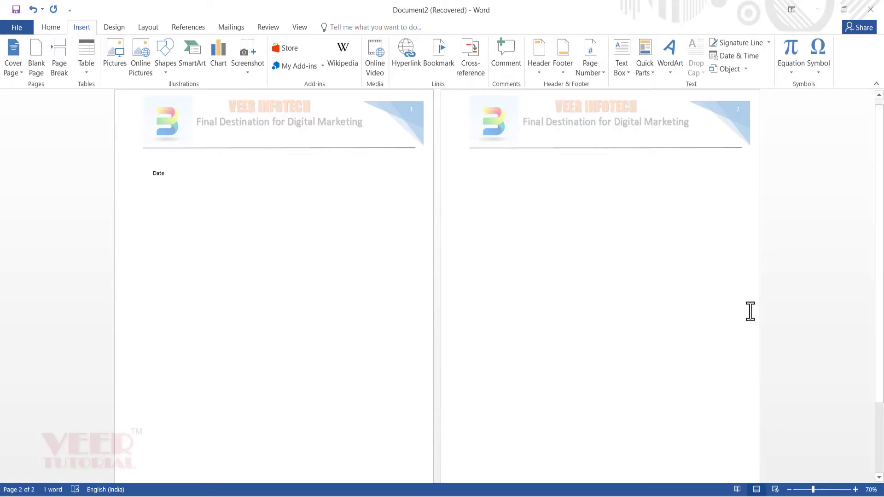